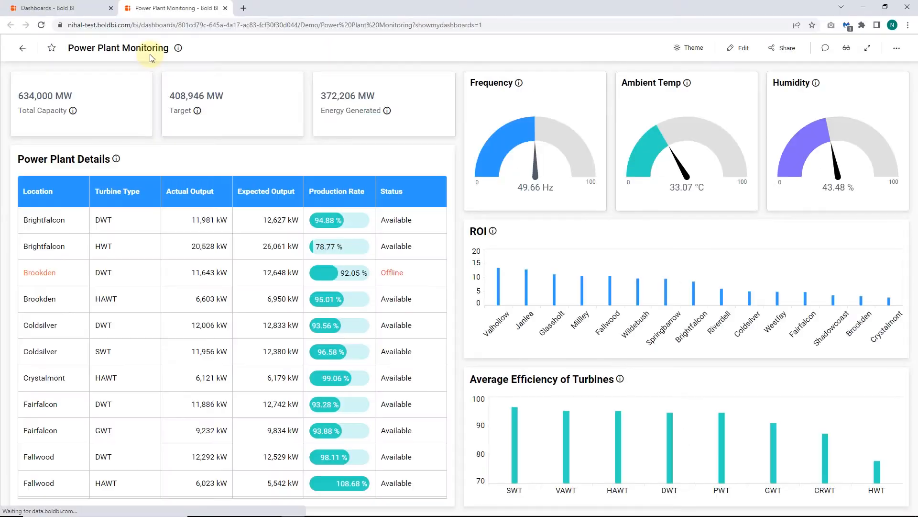
{"action": "mouse_move", "coordinate": [810, 133]}
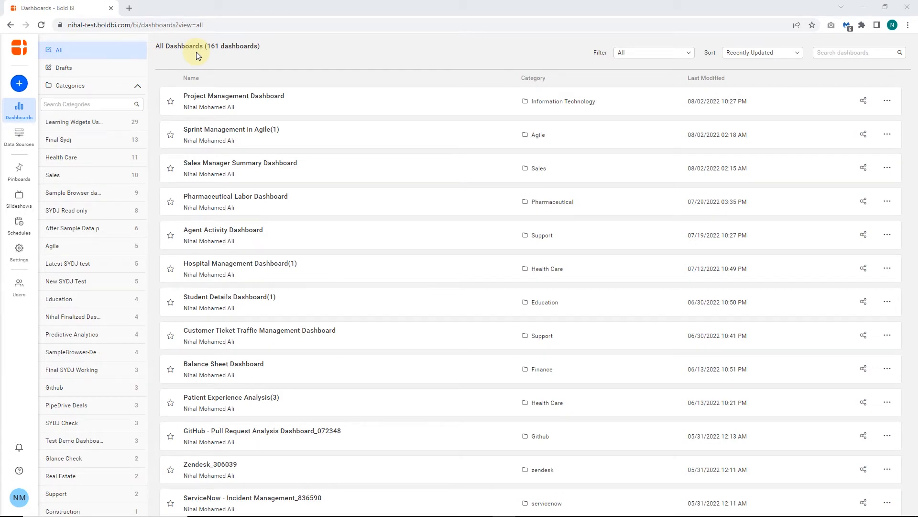
Step: Open the Project Management Dashboard in the designer for editing
{"action": "left_click", "coordinate": [234, 95]}
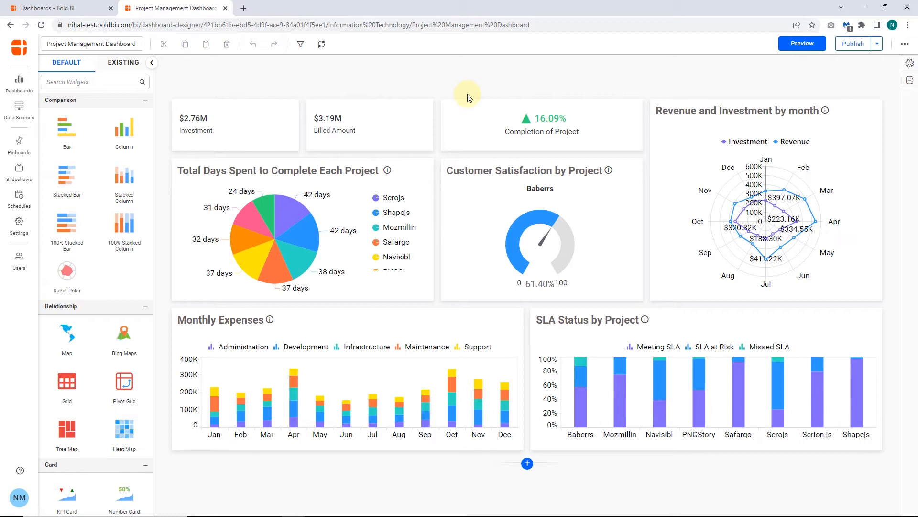
{"action": "mouse_move", "coordinate": [490, 181]}
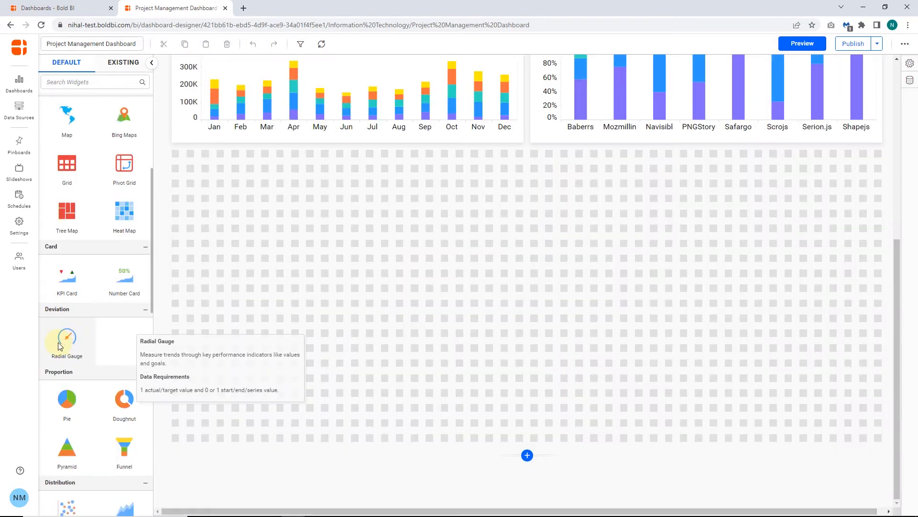
Step: Add a Radial Gauge widget below the existing charts and show its Assign Data fields
{"action": "left_click_drag", "start_coordinate": [66, 339], "coordinate": [213, 176]}
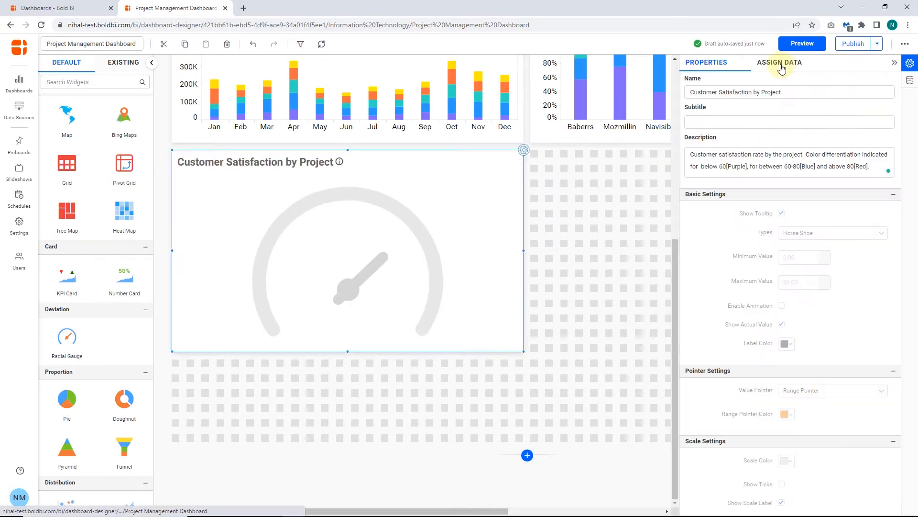
{"action": "left_click", "coordinate": [779, 62]}
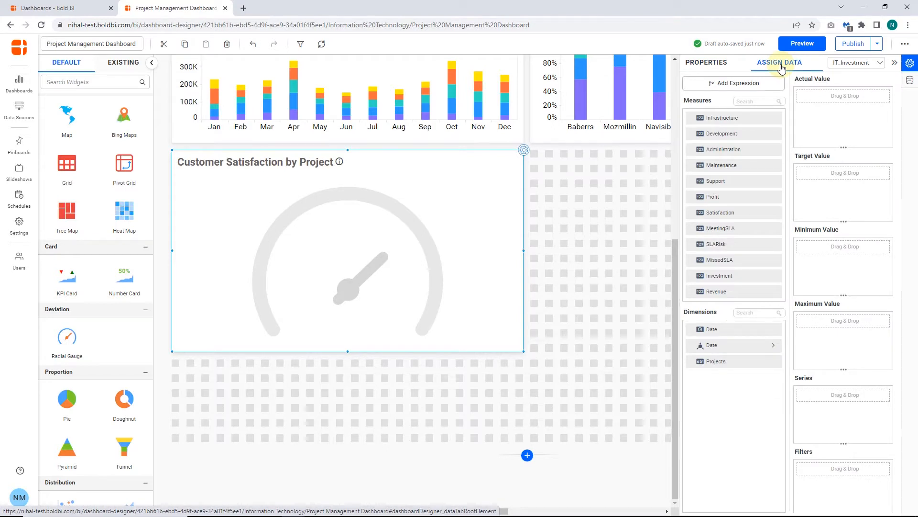
{"action": "mouse_move", "coordinate": [782, 70]}
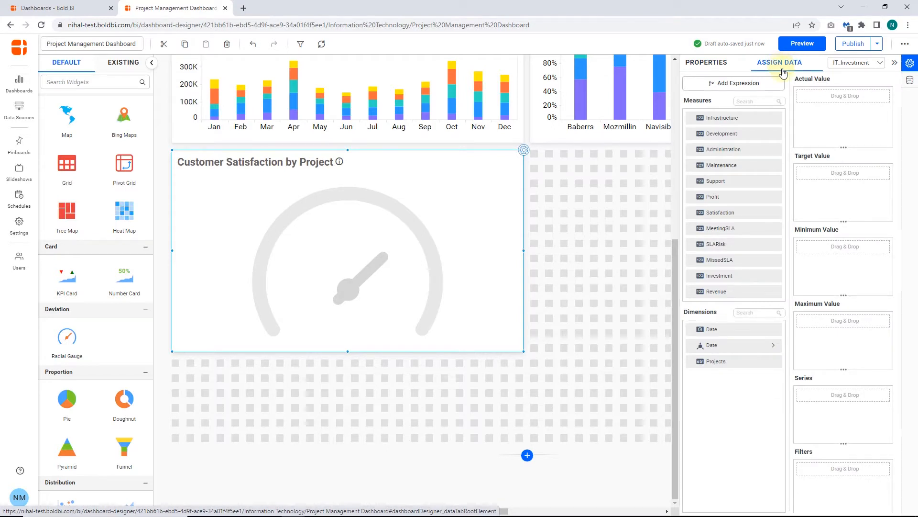
{"action": "mouse_move", "coordinate": [821, 236]}
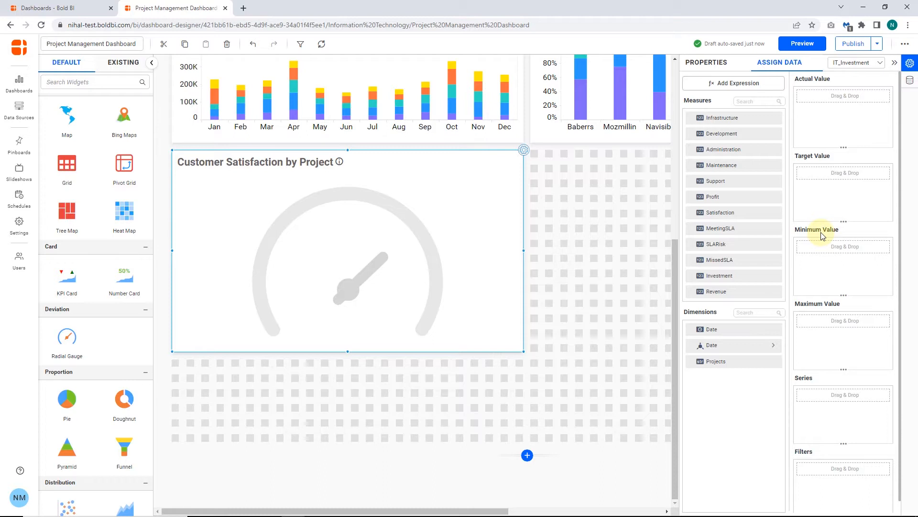
{"action": "mouse_move", "coordinate": [821, 309]}
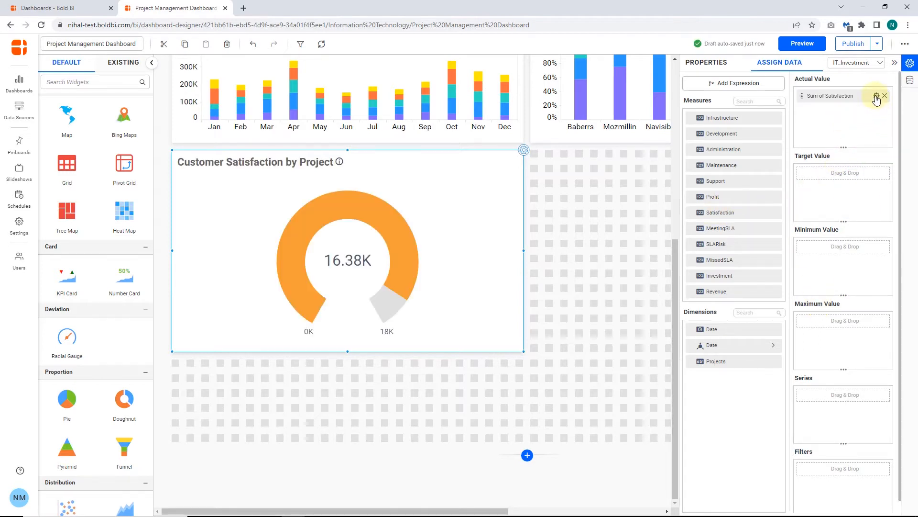
Step: Aggregate Satisfaction as Avg so each project gets its own gauge (Baberrs 61.40, Mozmillin 84.67)
{"action": "left_click", "coordinate": [878, 95]}
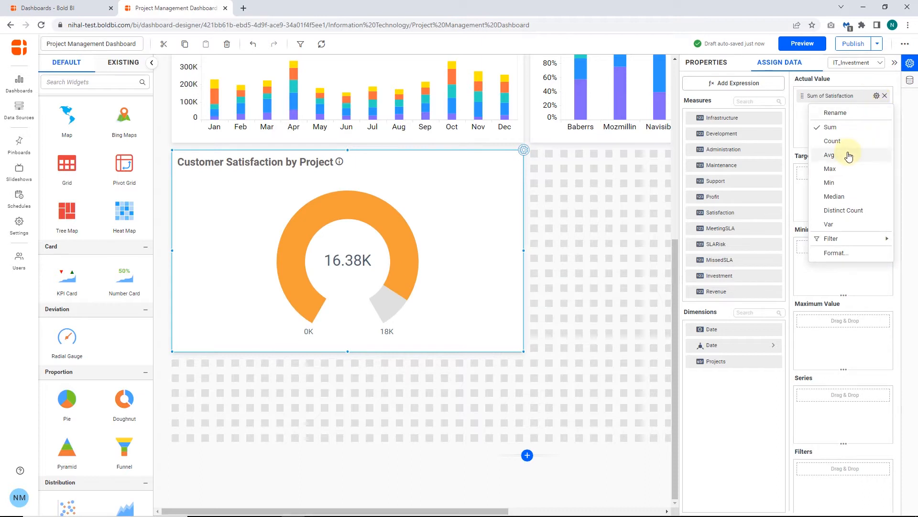
{"action": "left_click", "coordinate": [830, 155]}
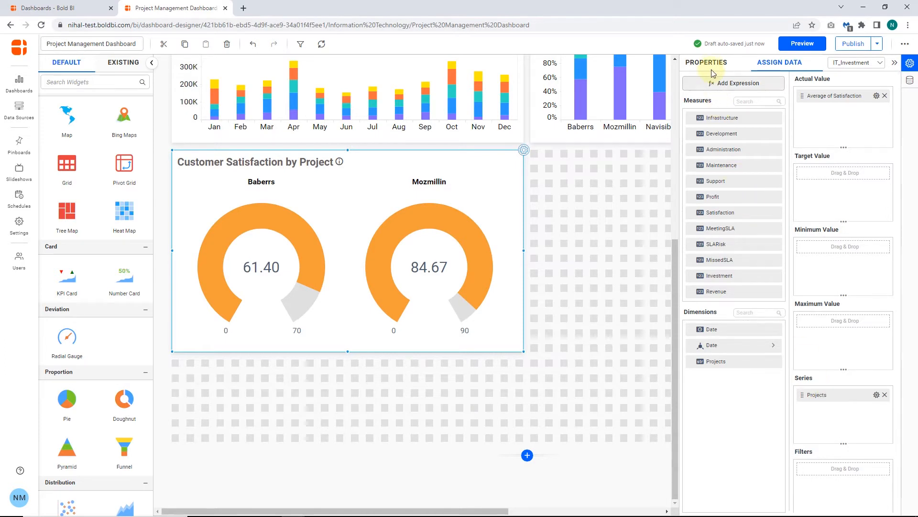
{"action": "left_click", "coordinate": [706, 62]}
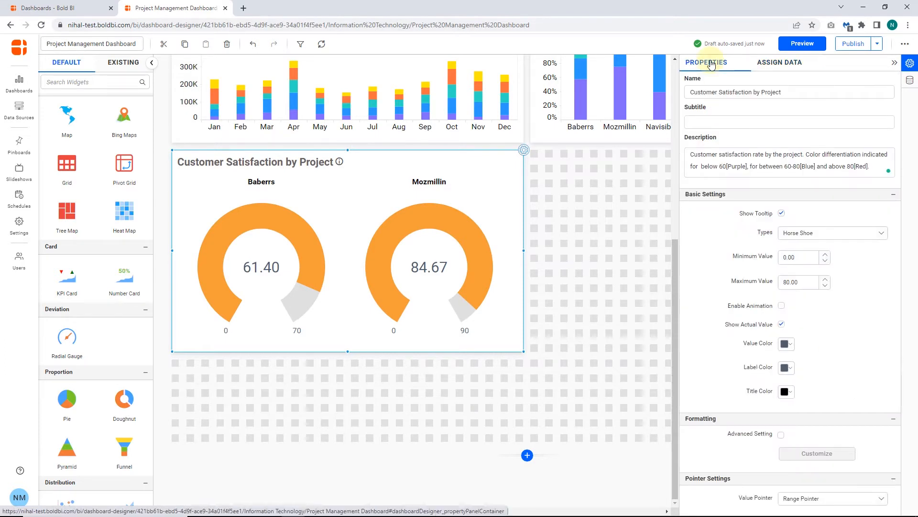
Step: Try the Full Circle shape, keep Horse Shoe, and set the gauge Maximum Value to 100
{"action": "left_click", "coordinate": [830, 232]}
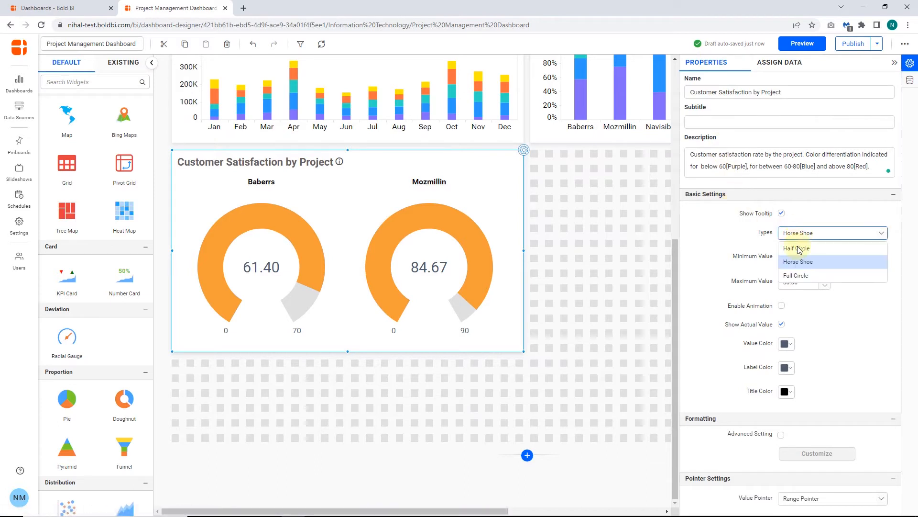
{"action": "left_click", "coordinate": [795, 275]}
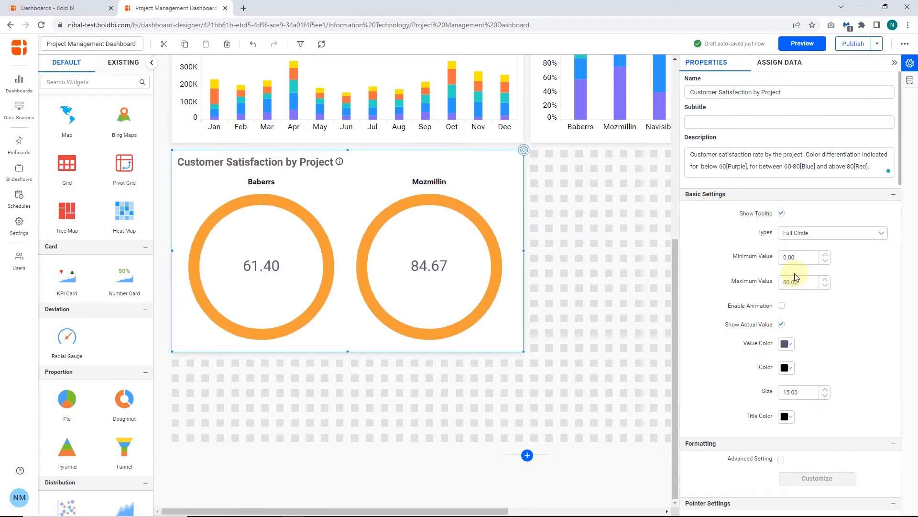
{"action": "left_click", "coordinate": [828, 232]}
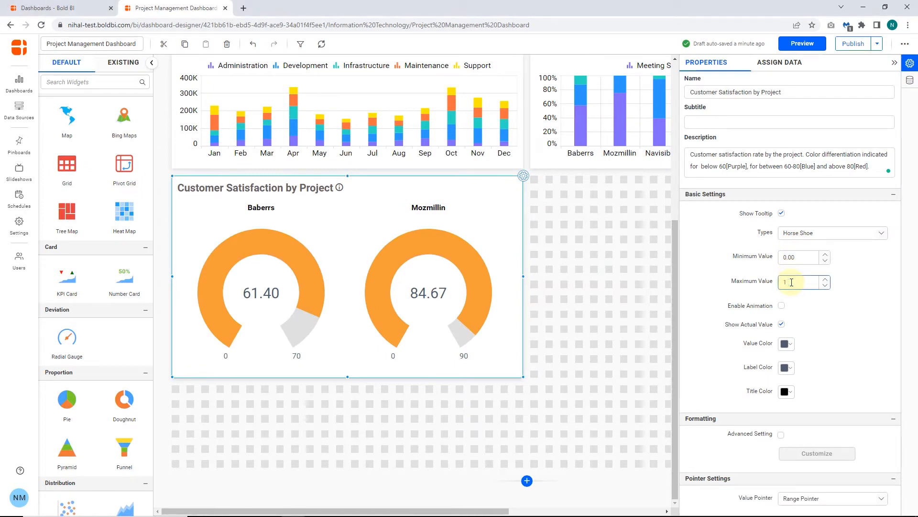
{"action": "type", "text": "100.00"}
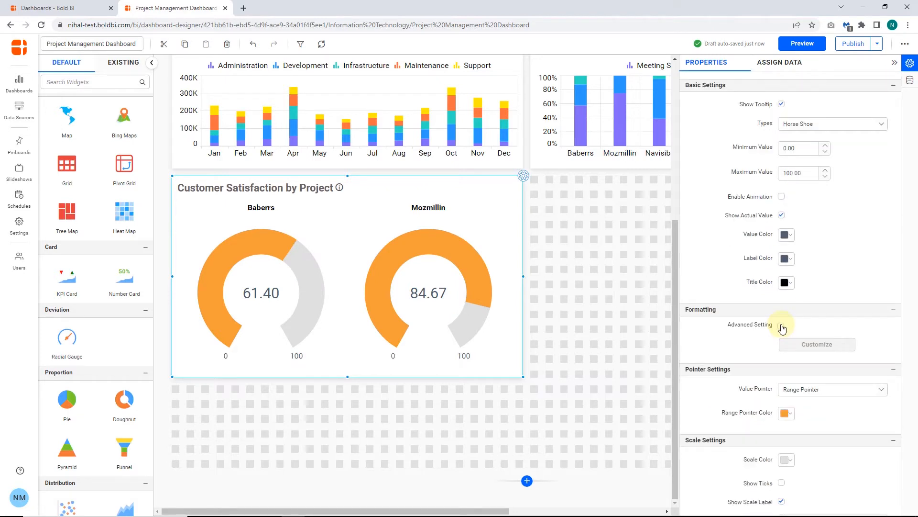
Step: Enable conditional color rules so Baberrs shows blue and Mozmillin teal by satisfaction range
{"action": "left_click", "coordinate": [816, 343]}
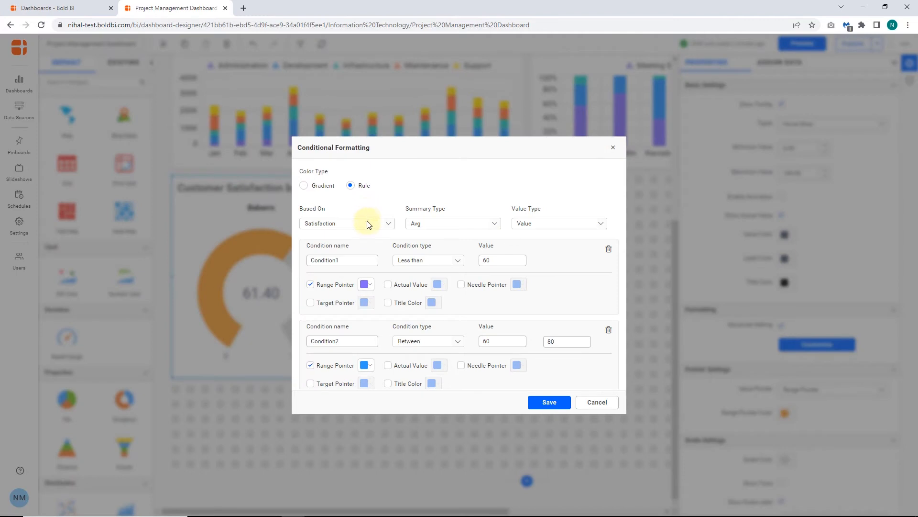
{"action": "scroll", "scroll_direction": "down", "scroll_amount": 3}
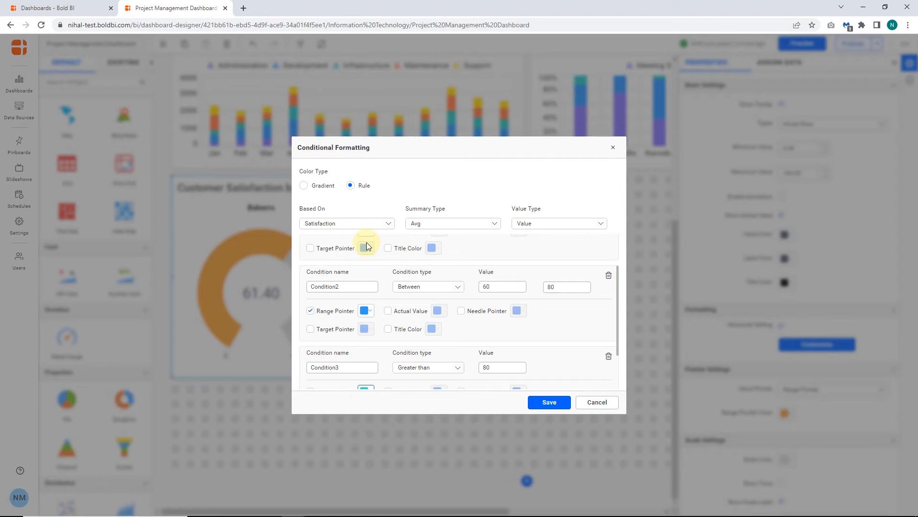
{"action": "scroll", "scroll_direction": "down", "scroll_amount": 3}
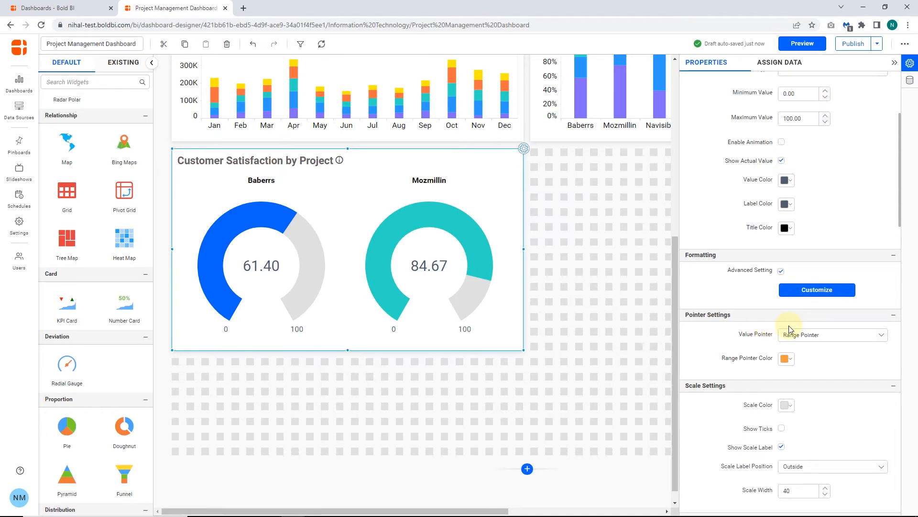
Step: Set Value Pointer to Range with Needle and show tick marks on the gauge scale
{"action": "left_click", "coordinate": [831, 335]}
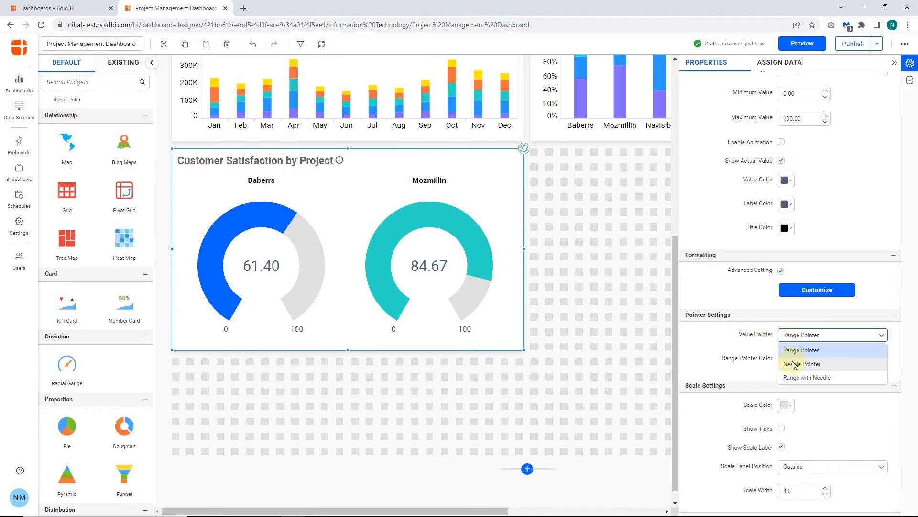
{"action": "left_click", "coordinate": [808, 376]}
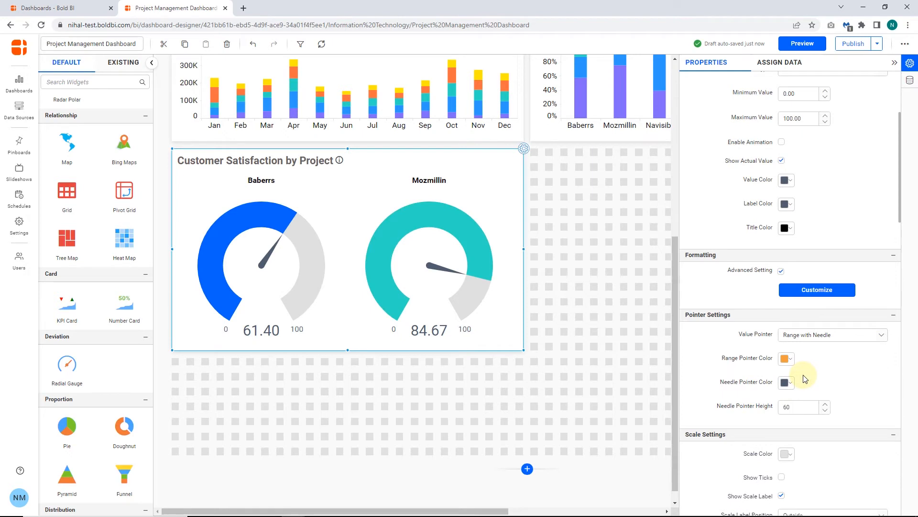
{"action": "mouse_move", "coordinate": [795, 378]}
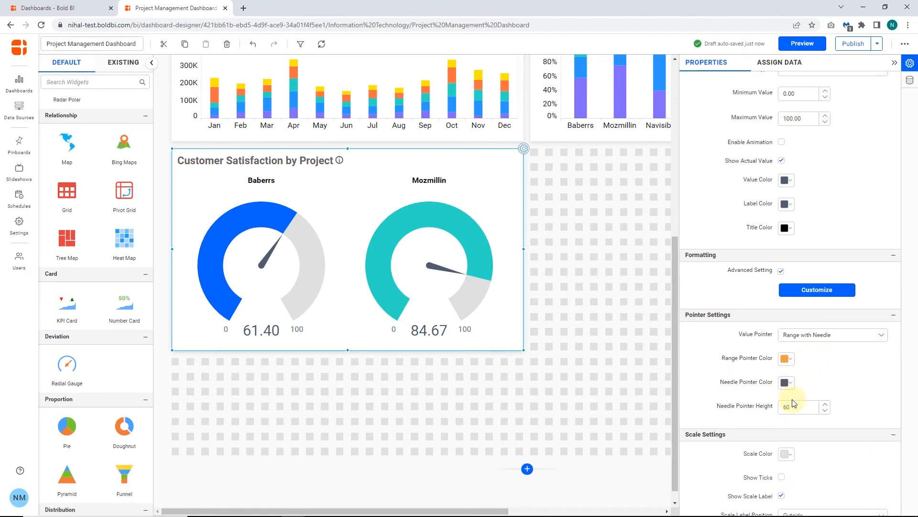
{"action": "left_click", "coordinate": [782, 422]}
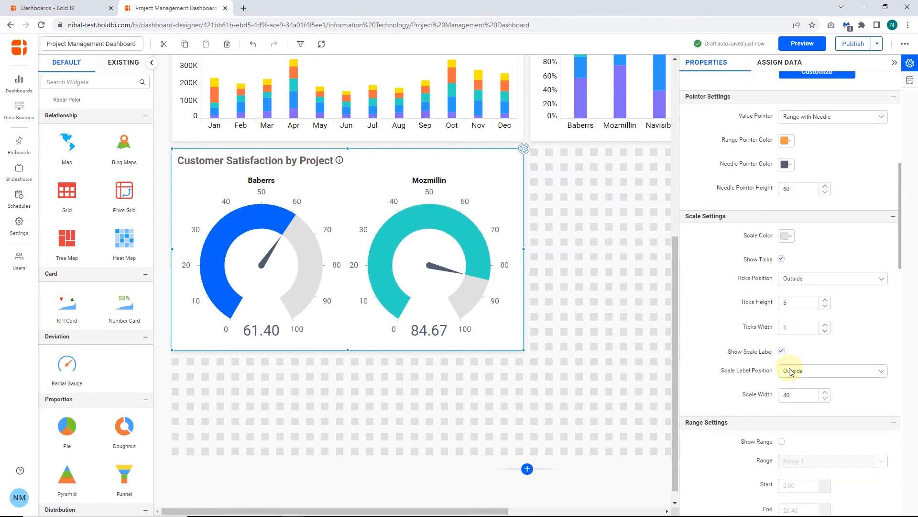
Step: Toggle scale labels Inside then back Outside, adjust a colour band, and switch to the Subscription Management Dashboard
{"action": "left_click", "coordinate": [830, 370]}
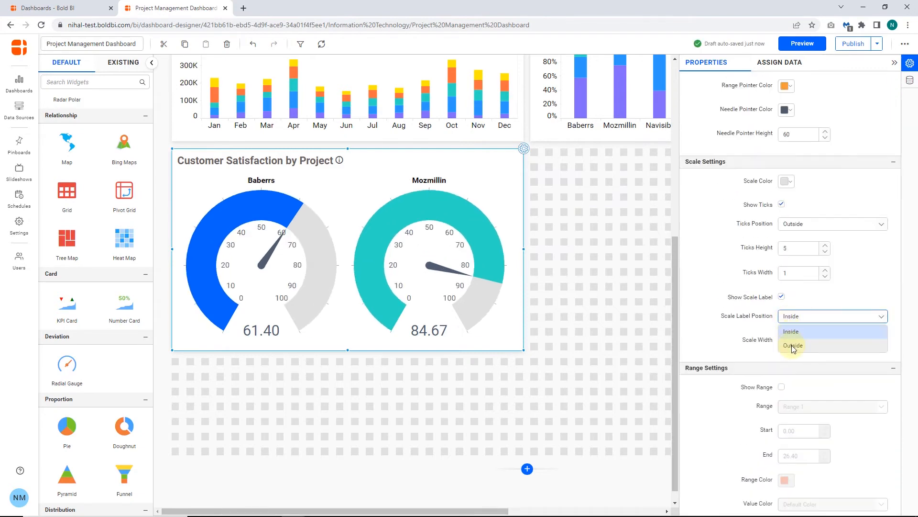
{"action": "left_click", "coordinate": [792, 344]}
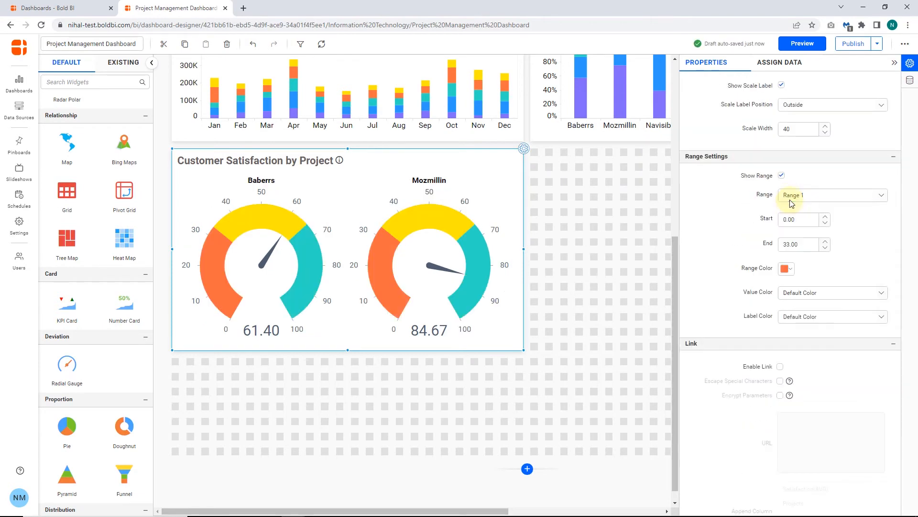
{"action": "left_click", "coordinate": [831, 292]}
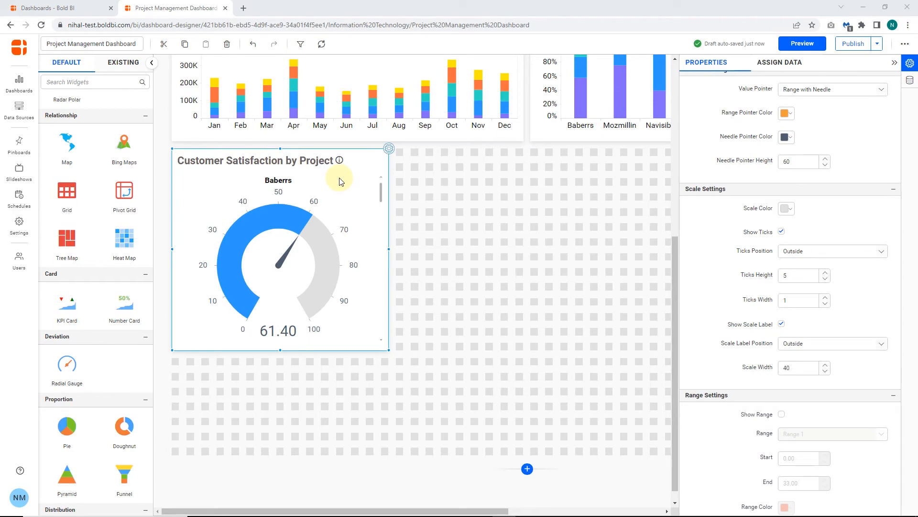
{"action": "left_click", "coordinate": [288, 8]}
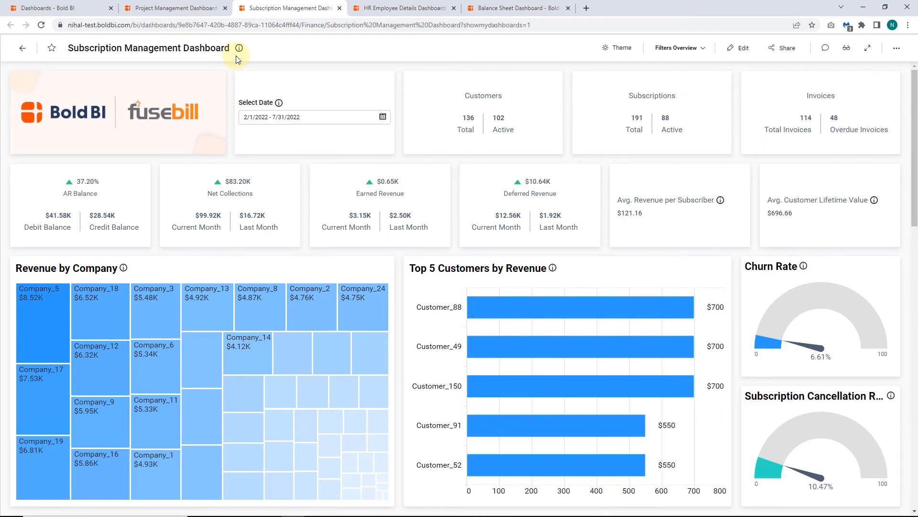
Step: Scroll through the Subscription dashboard's gauges, then switch to the HR Employee Details Dashboard
{"action": "scroll", "scroll_direction": "down", "scroll_amount": 3}
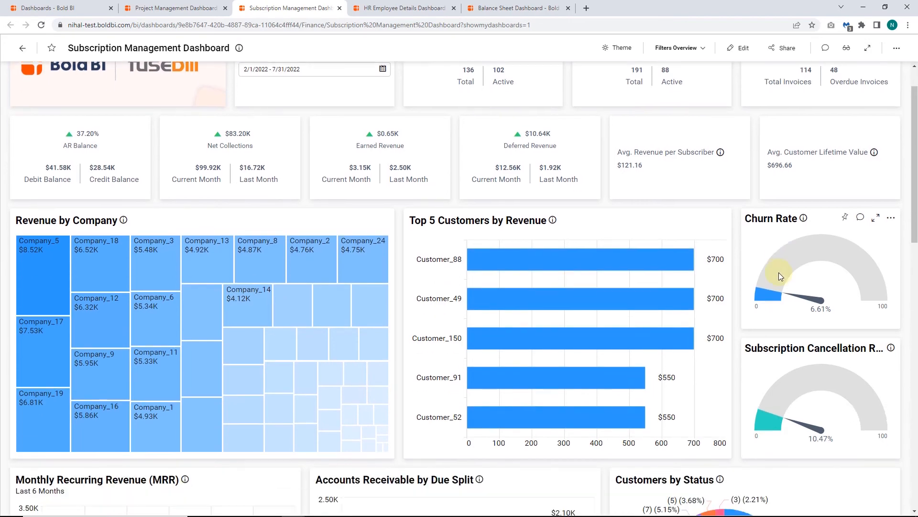
{"action": "scroll", "scroll_direction": "down", "scroll_amount": 3}
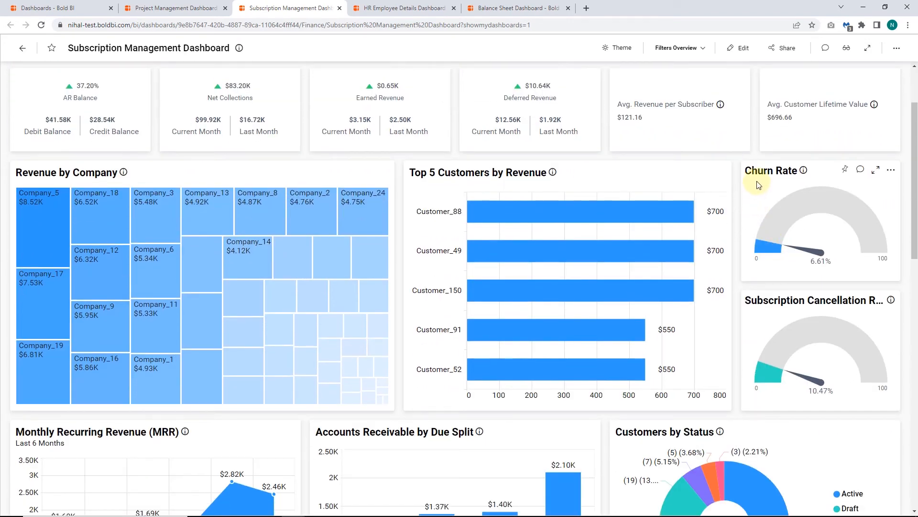
{"action": "mouse_move", "coordinate": [765, 311]}
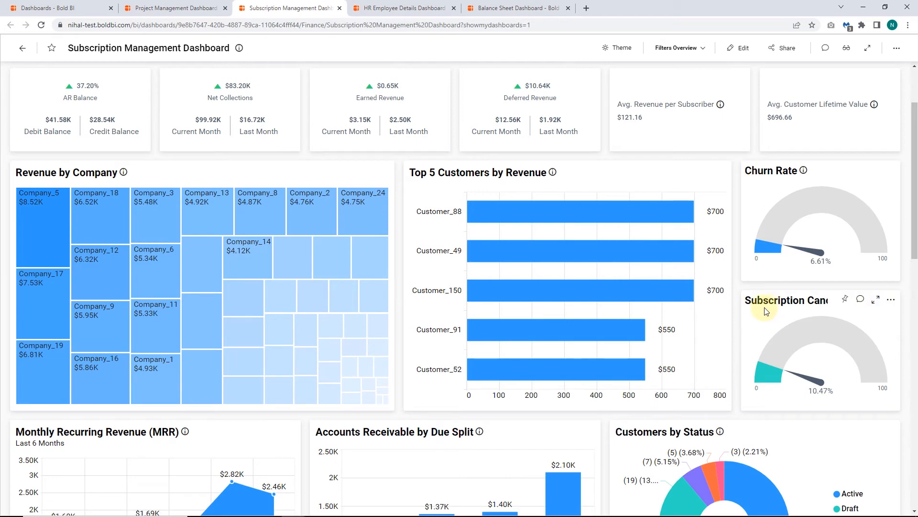
{"action": "mouse_move", "coordinate": [753, 303]}
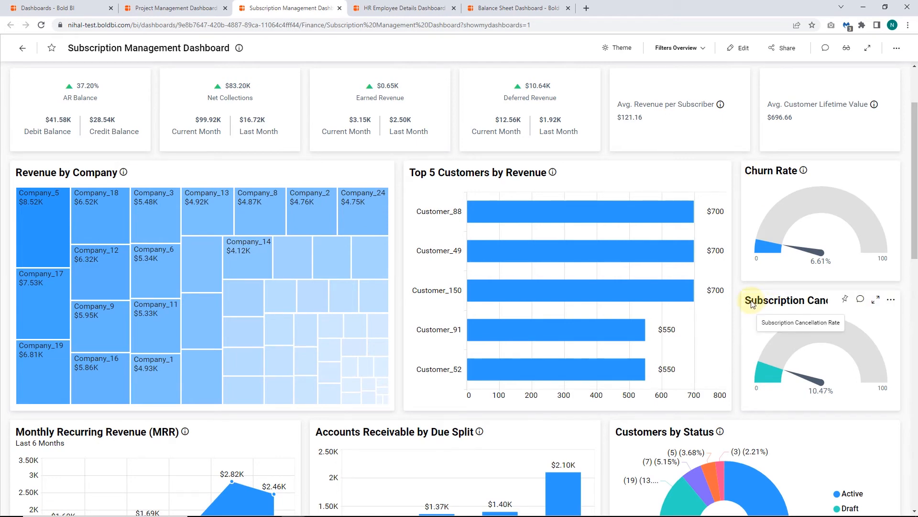
{"action": "left_click", "coordinate": [403, 8]}
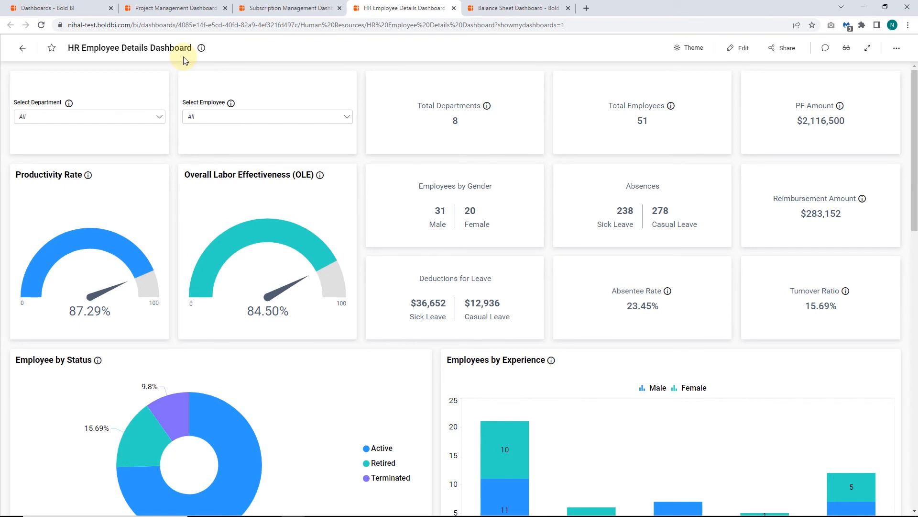
{"action": "mouse_move", "coordinate": [77, 187]}
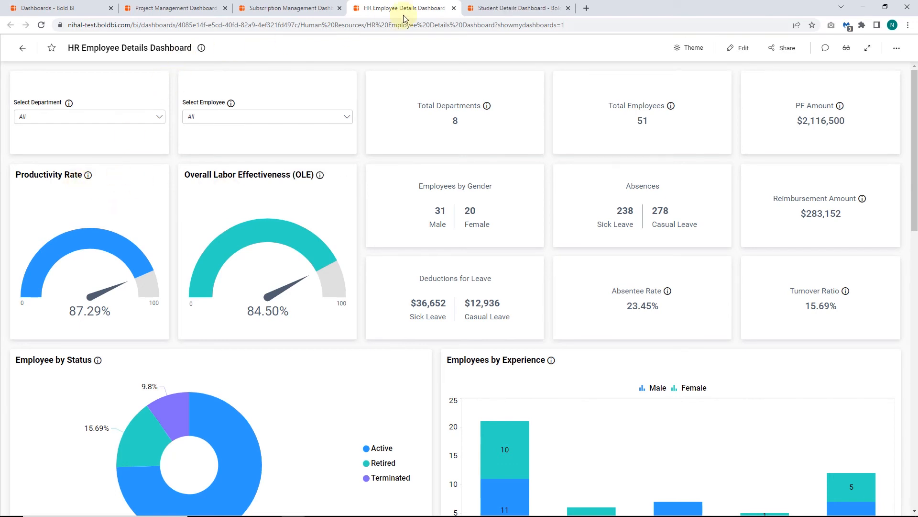
Step: Switch to the Student Details Dashboard and scroll its Average Subject Score gauges
{"action": "left_click", "coordinate": [518, 8]}
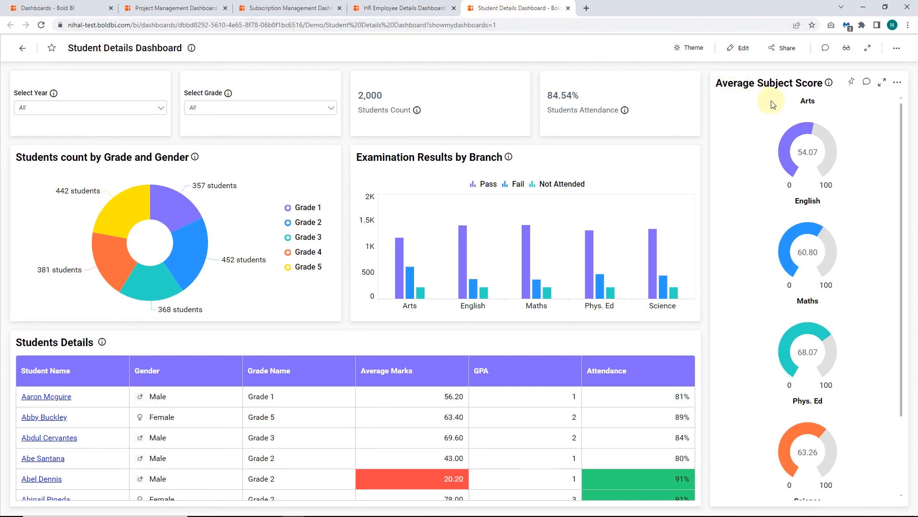
{"action": "scroll", "scroll_direction": "down", "scroll_amount": 3}
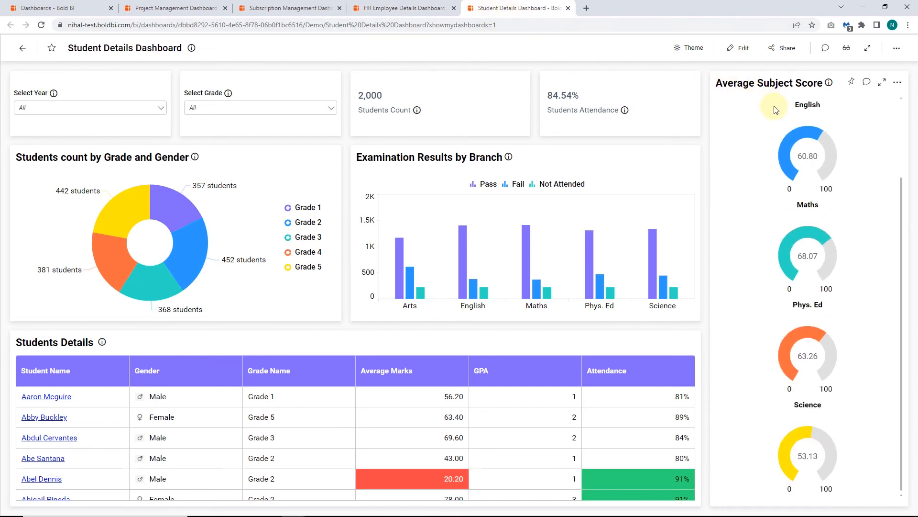